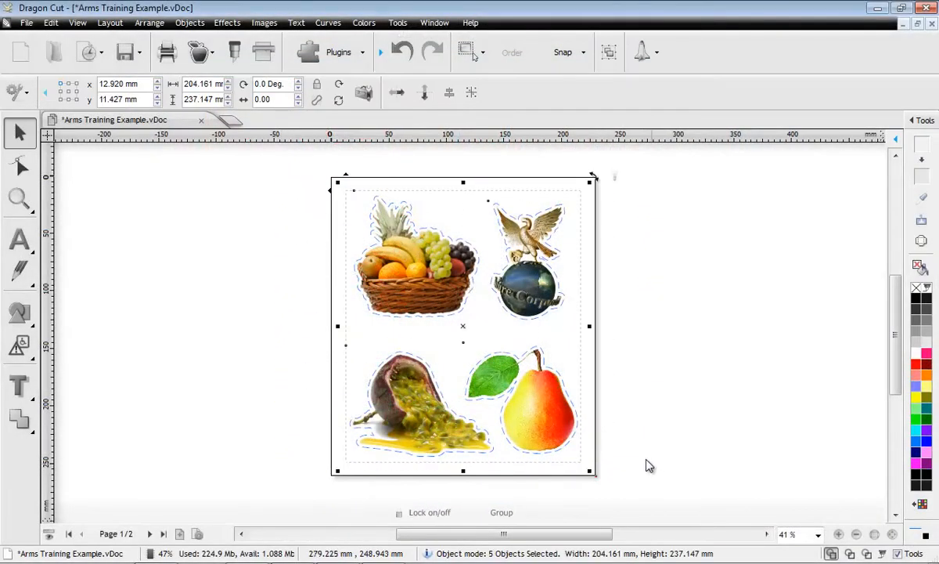
- Launch the Contour Cut Wizard with Ultra Marks as the alignment method
{"action": "left_click", "coordinate": [199, 51]}
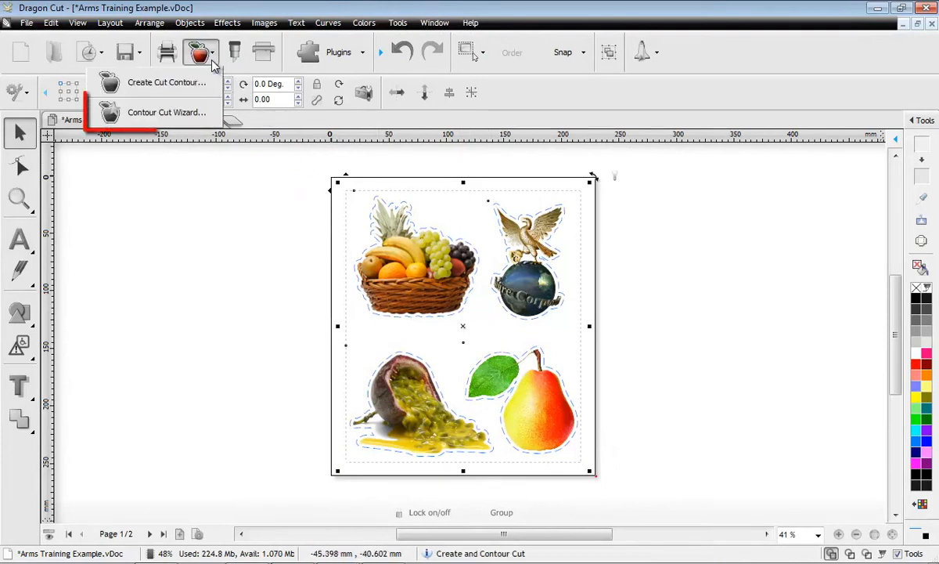
{"action": "left_click", "coordinate": [165, 112]}
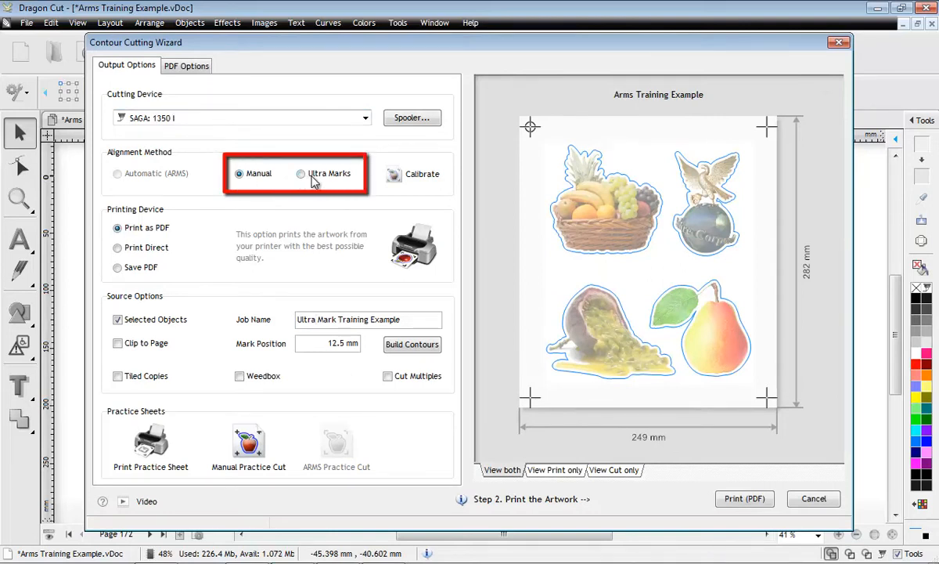
{"action": "left_click", "coordinate": [302, 173]}
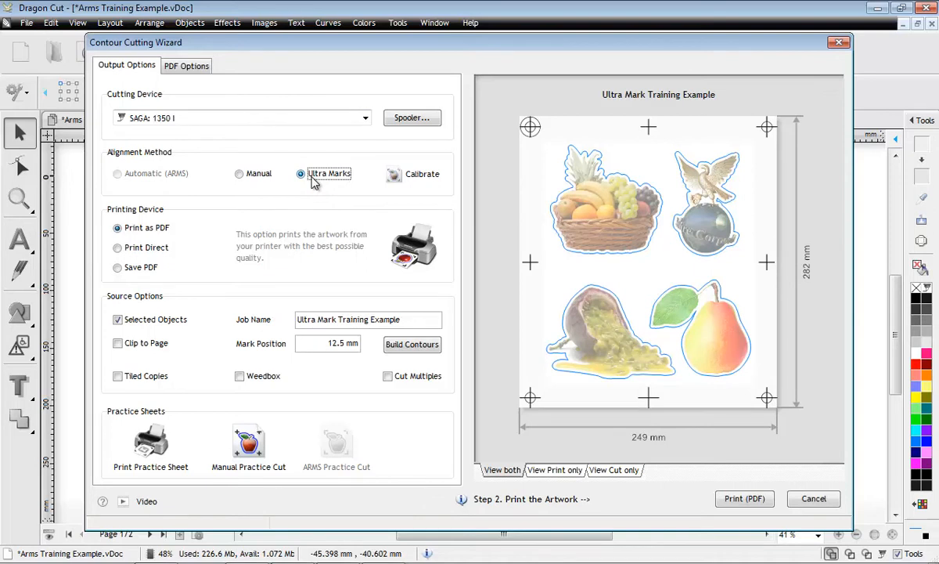
{"action": "mouse_move", "coordinate": [717, 504]}
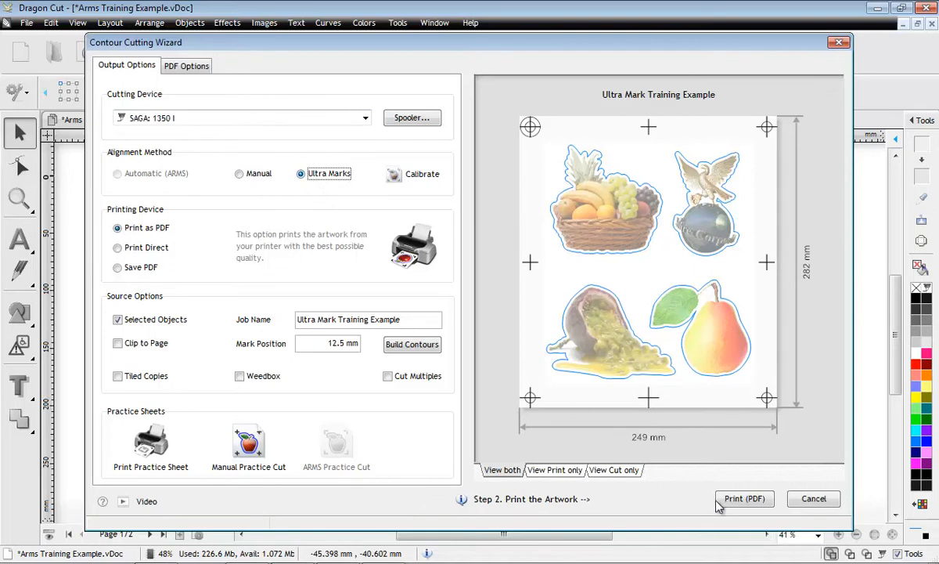
- Print the marked artwork PDF at Actual size
{"action": "left_click", "coordinate": [744, 498]}
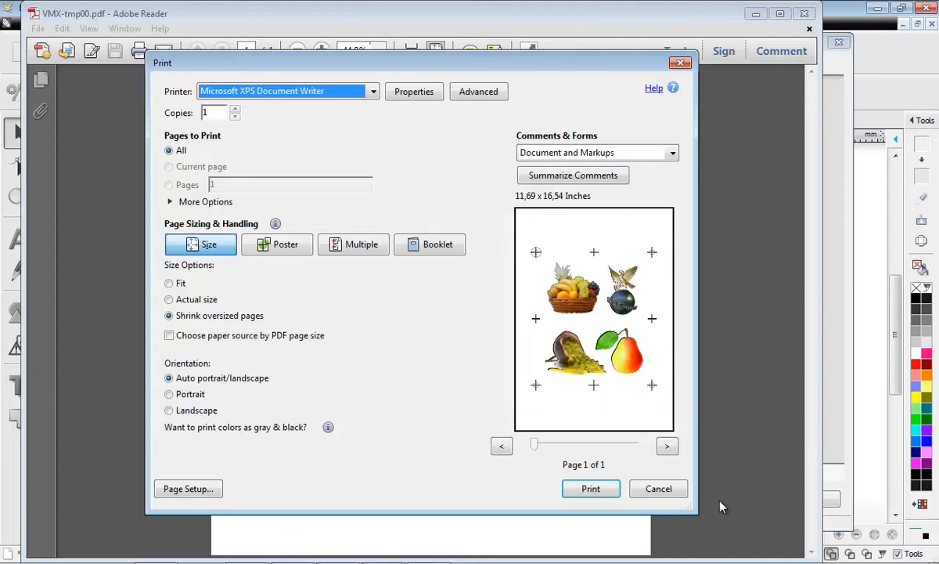
{"action": "mouse_move", "coordinate": [606, 488]}
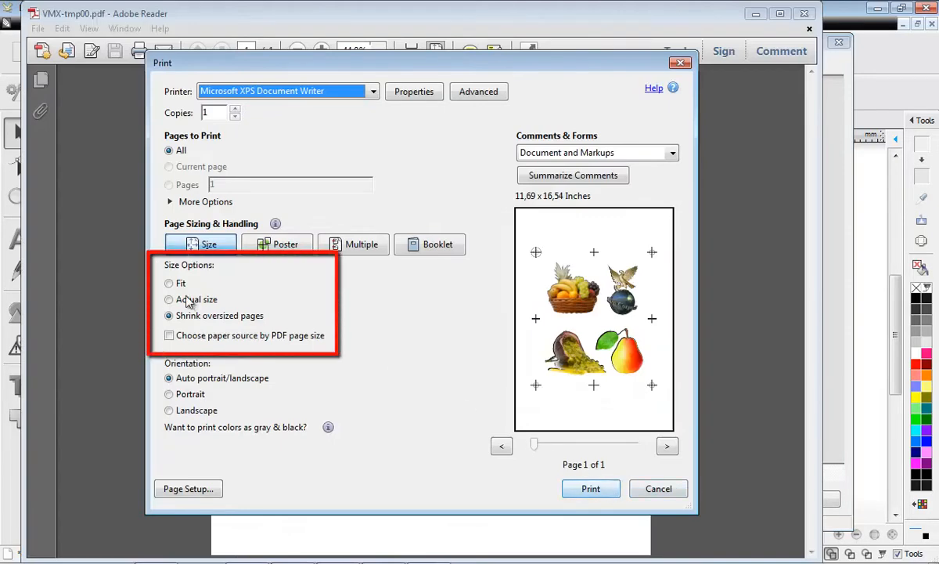
{"action": "left_click", "coordinate": [169, 299]}
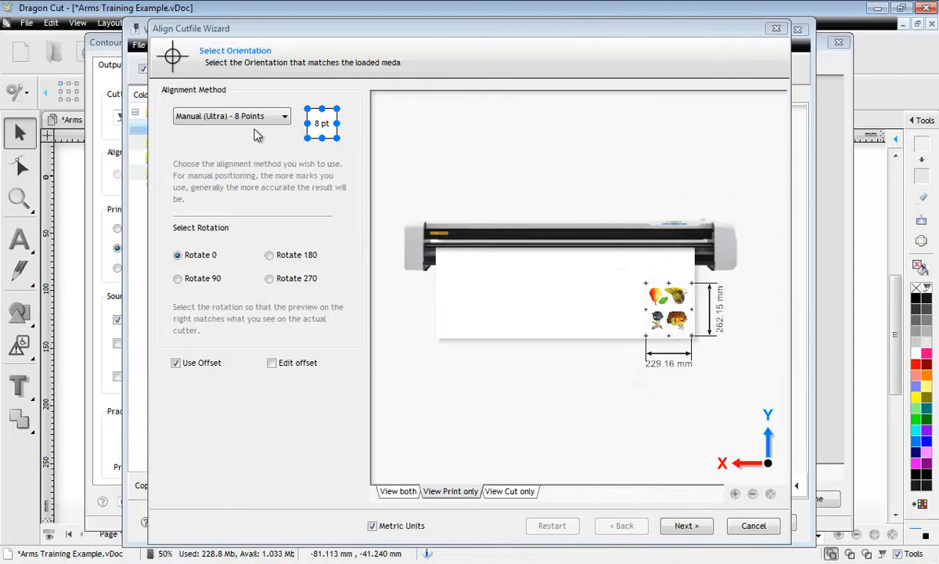
- Try fewer-mark alignment methods, reselect Manual (Ultra) - 8 Points, and uncheck Use Offset
{"action": "left_click", "coordinate": [284, 116]}
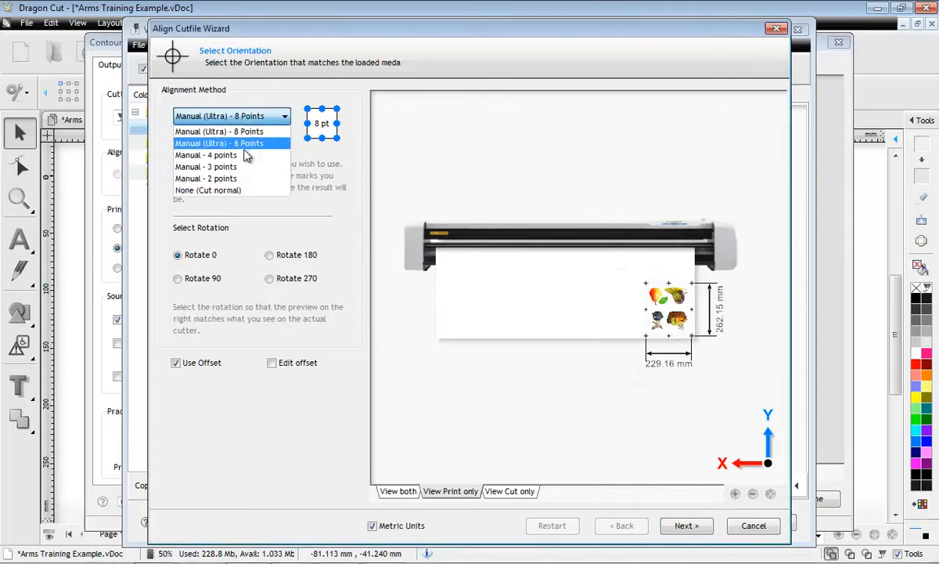
{"action": "left_click", "coordinate": [206, 154]}
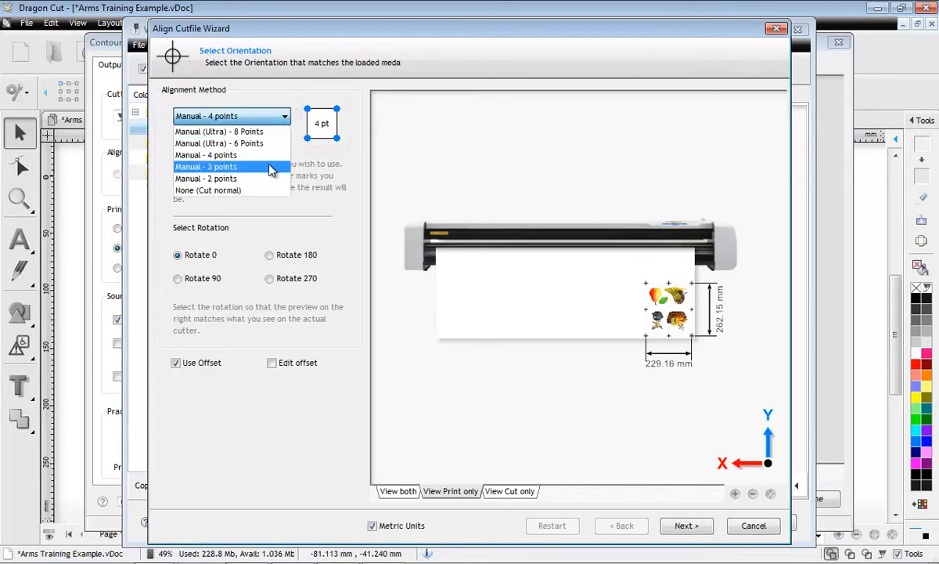
{"action": "left_click", "coordinate": [206, 178]}
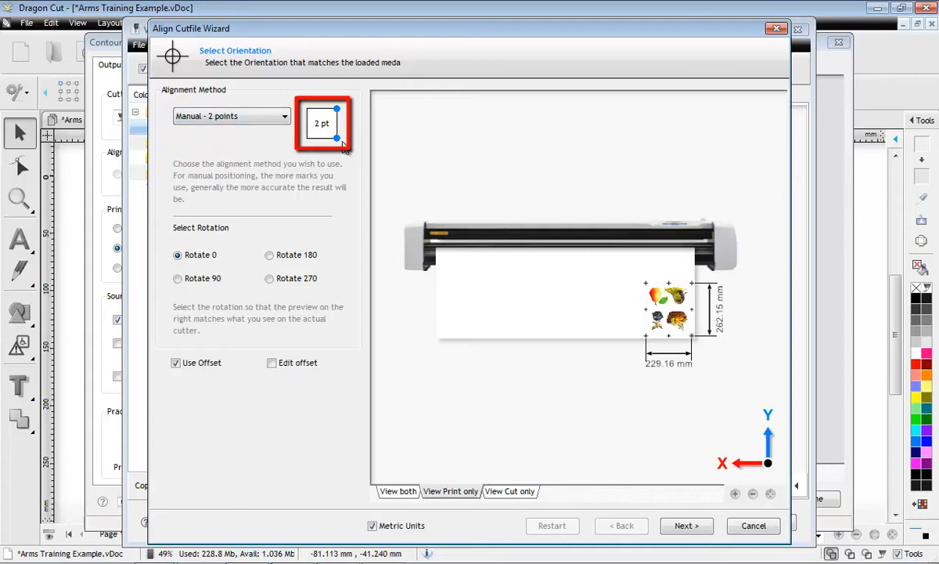
{"action": "left_click", "coordinate": [284, 116]}
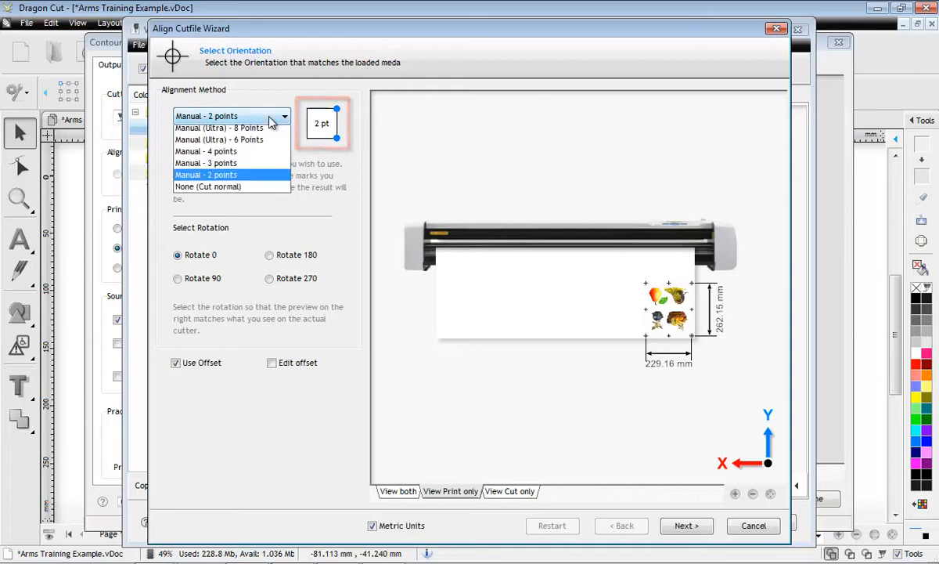
{"action": "left_click", "coordinate": [218, 127]}
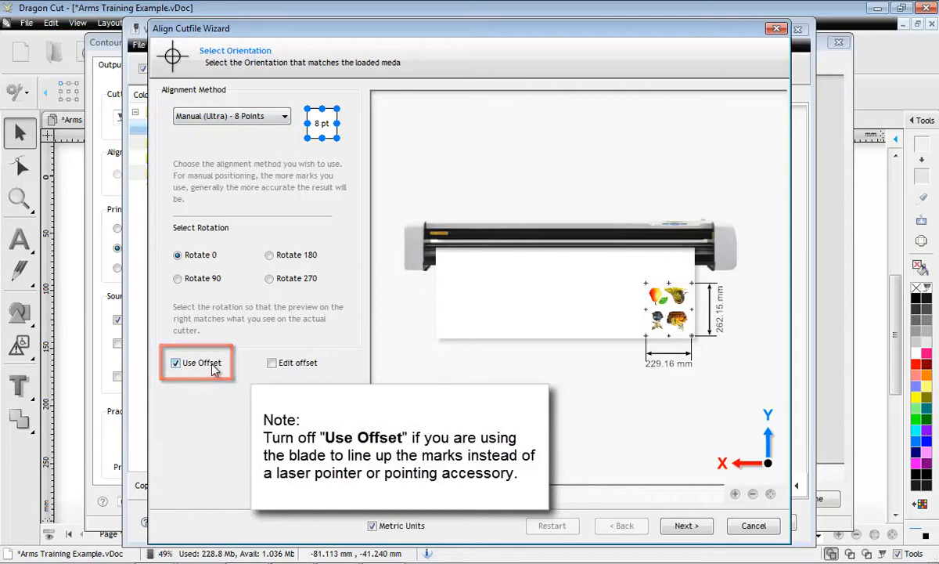
{"action": "left_click", "coordinate": [176, 362]}
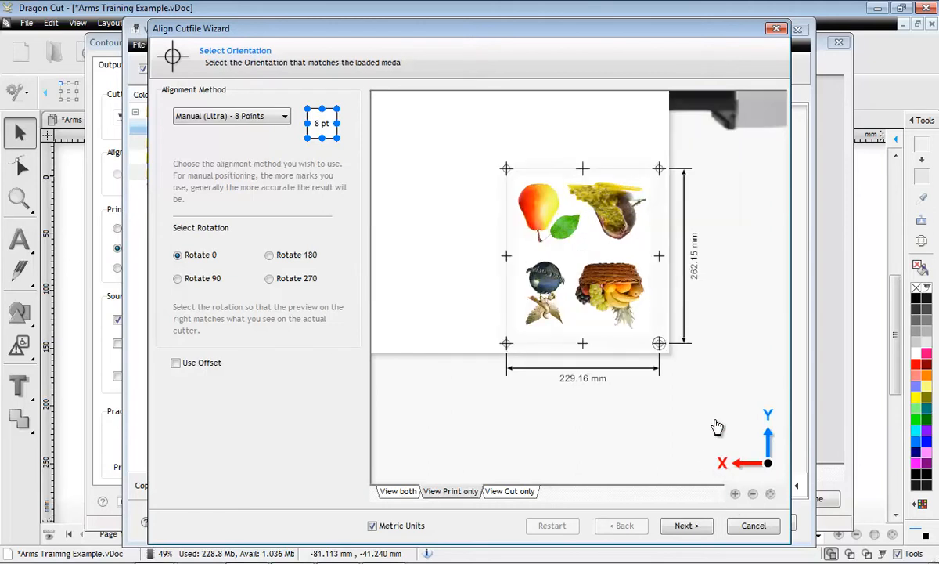
- Enlarge the sheet preview, set Rotate 180 with 8-point alignment, and advance
{"action": "left_click", "coordinate": [734, 493]}
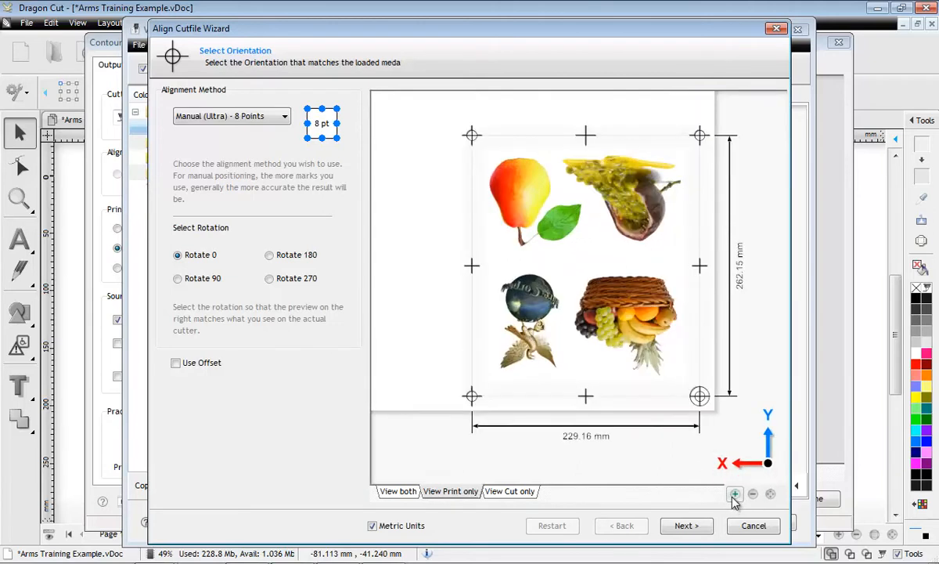
{"action": "mouse_move", "coordinate": [540, 444]}
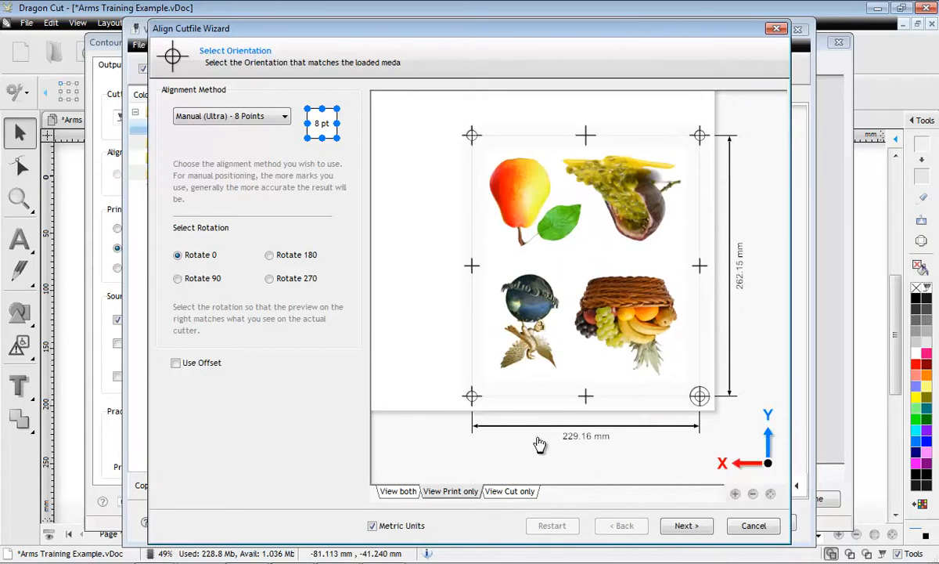
{"action": "mouse_move", "coordinate": [205, 262]}
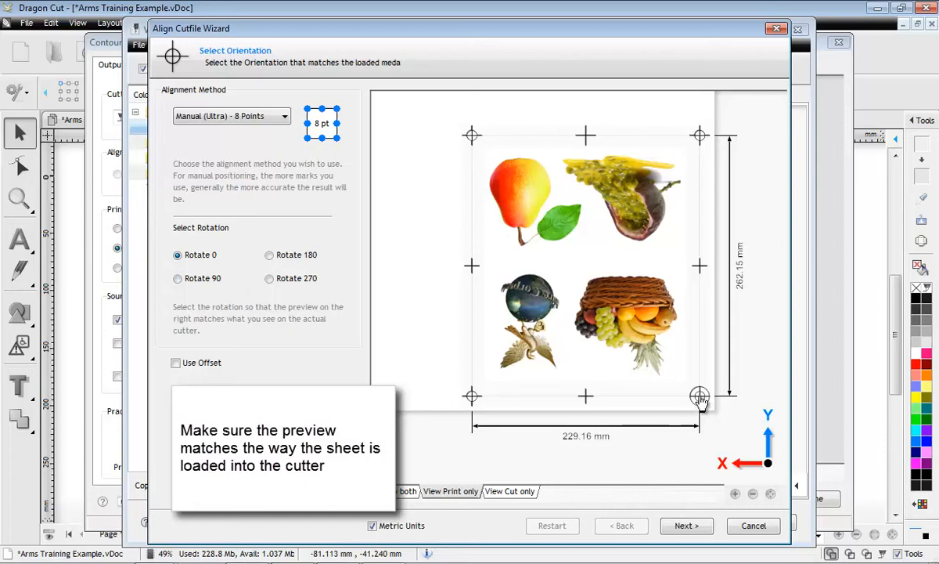
{"action": "mouse_move", "coordinate": [202, 284]}
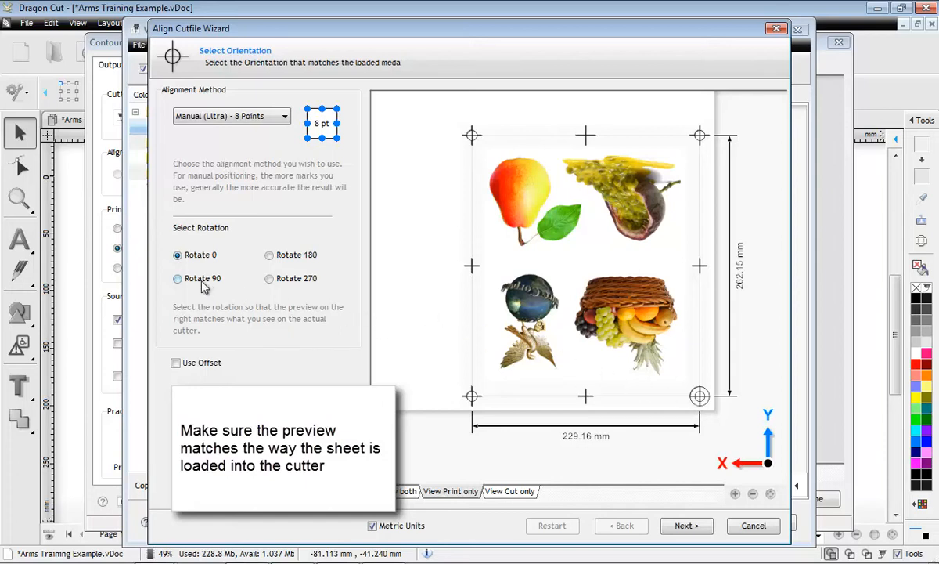
{"action": "left_click", "coordinate": [178, 278]}
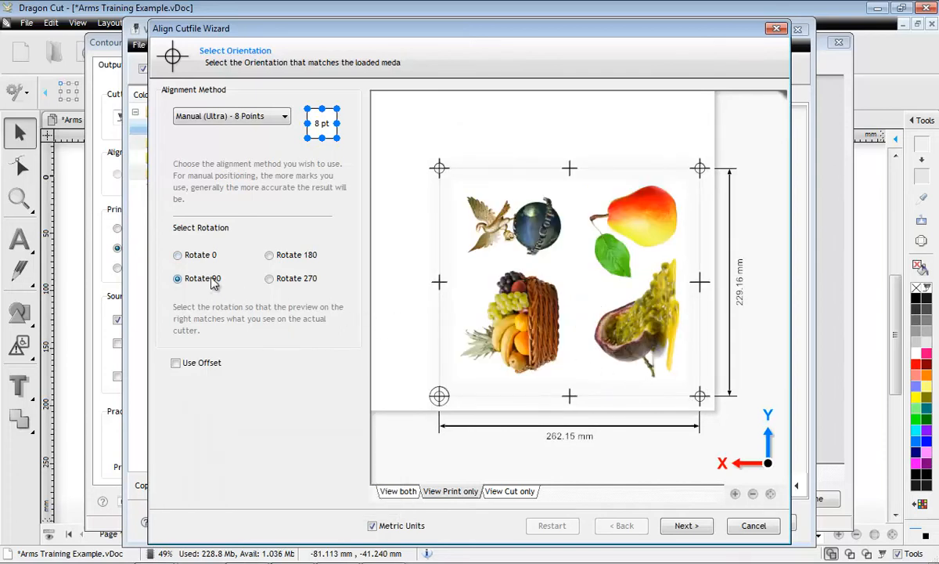
{"action": "left_click", "coordinate": [269, 254]}
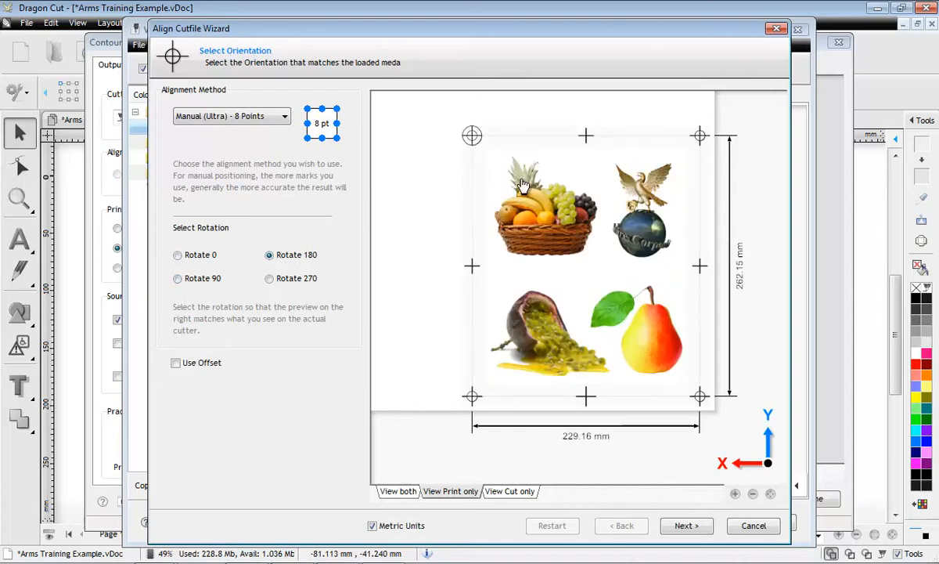
{"action": "mouse_move", "coordinate": [688, 520]}
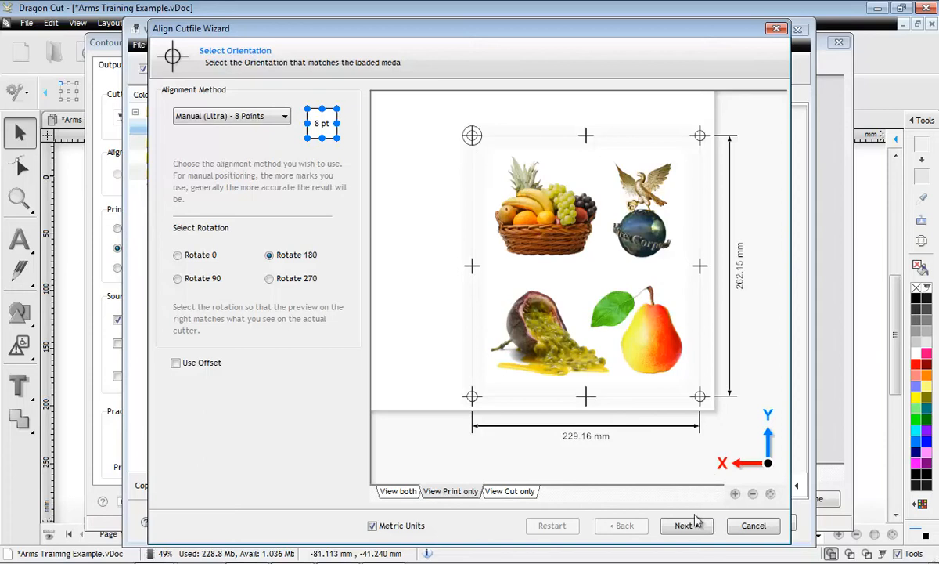
{"action": "left_click", "coordinate": [685, 525]}
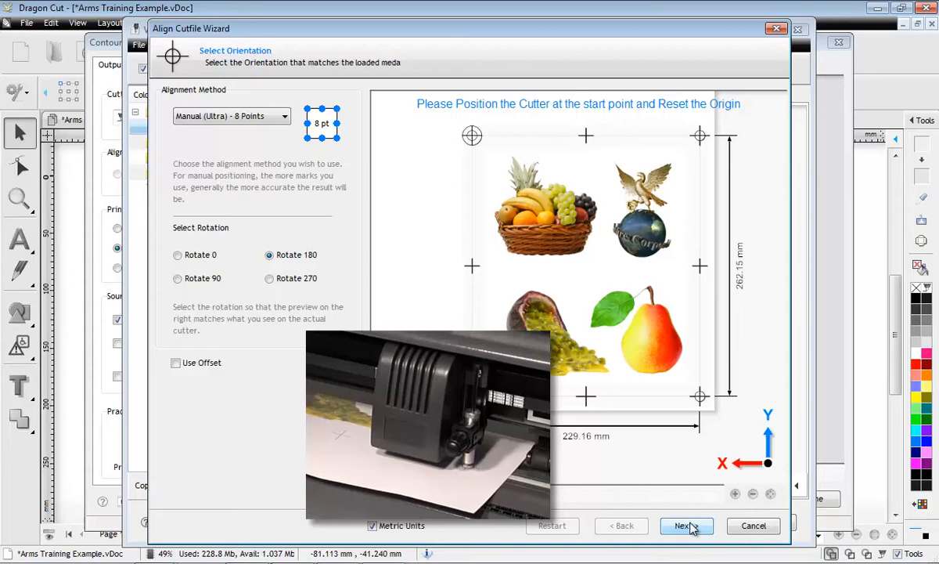
- Register the cutter on Mark 1 (top right) and Mark 2 (top left) using Fine step
{"action": "left_click", "coordinate": [681, 526]}
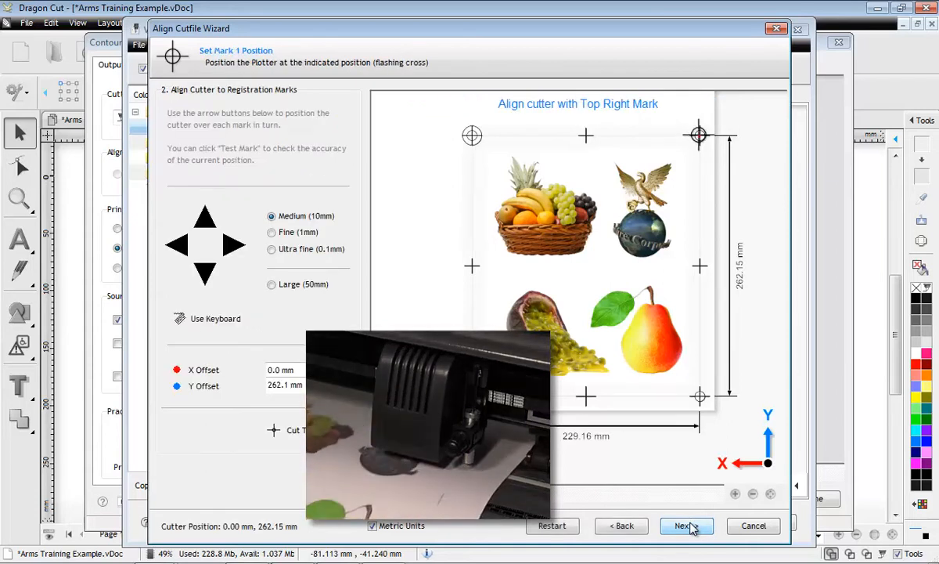
{"action": "left_click", "coordinate": [177, 245]}
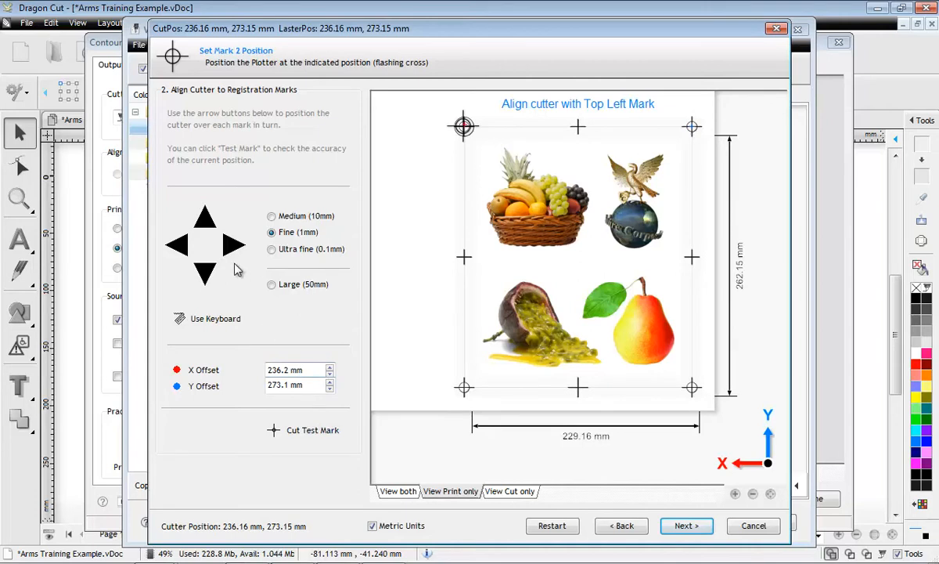
{"action": "left_click", "coordinate": [685, 525]}
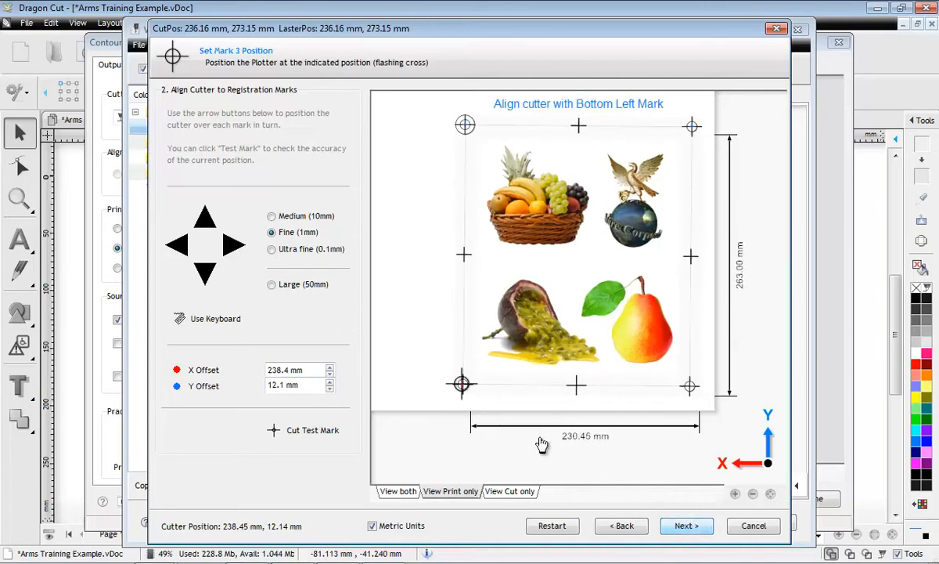
- Position the cutter on Mark 3 via Keyboard Control, then close that window
{"action": "left_click", "coordinate": [215, 317]}
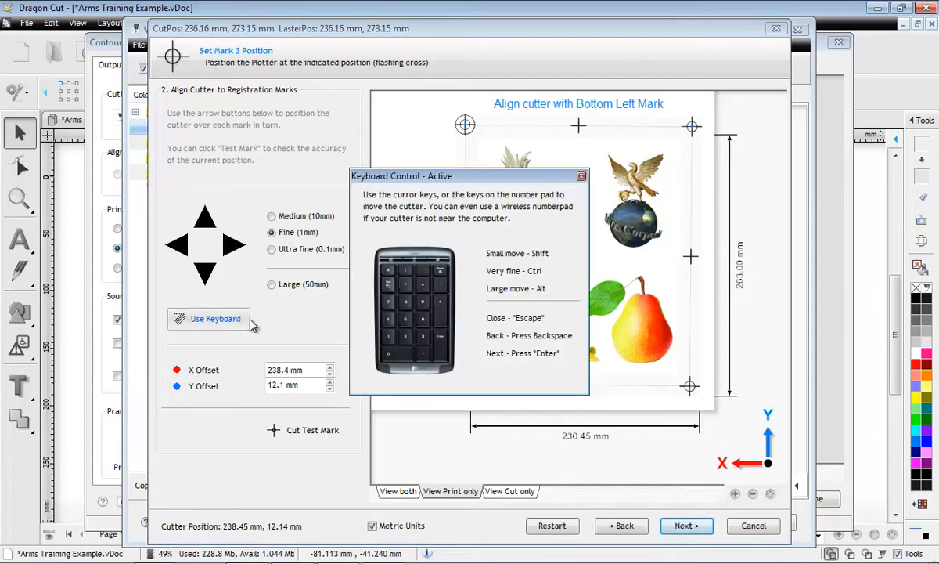
{"action": "mouse_move", "coordinate": [525, 399]}
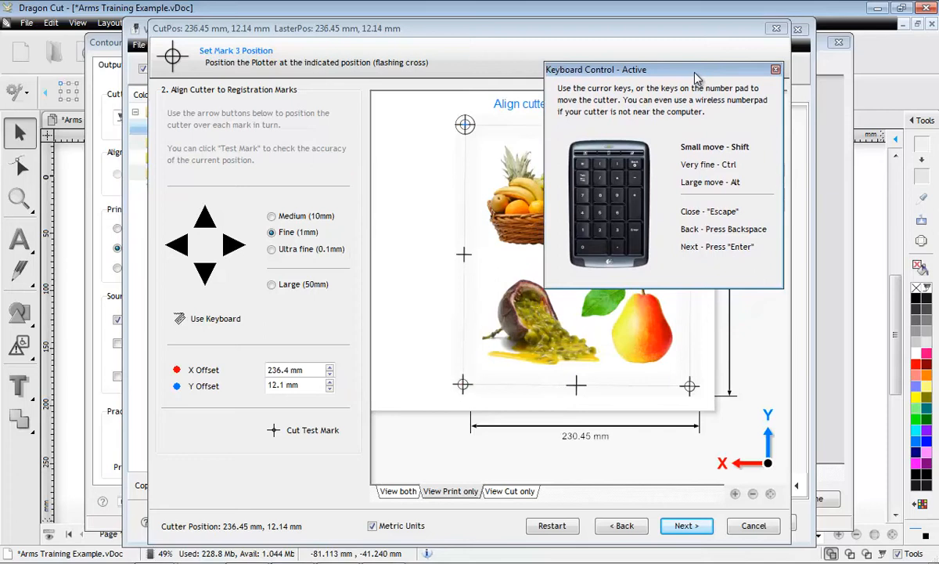
{"action": "left_click", "coordinate": [203, 270]}
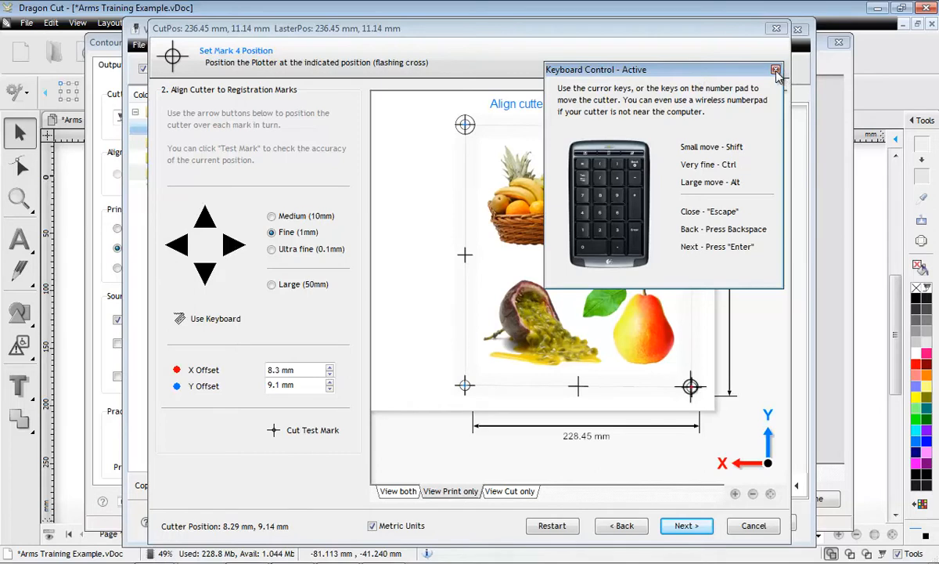
{"action": "left_click", "coordinate": [775, 70]}
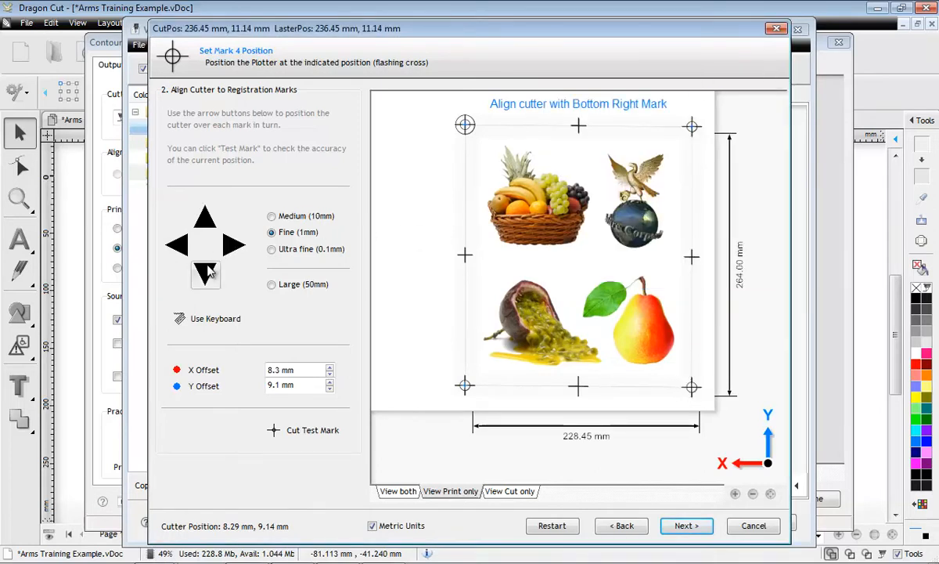
- Nudge the cutter down and accept positions for Marks 4 through 8
{"action": "left_click", "coordinate": [238, 244]}
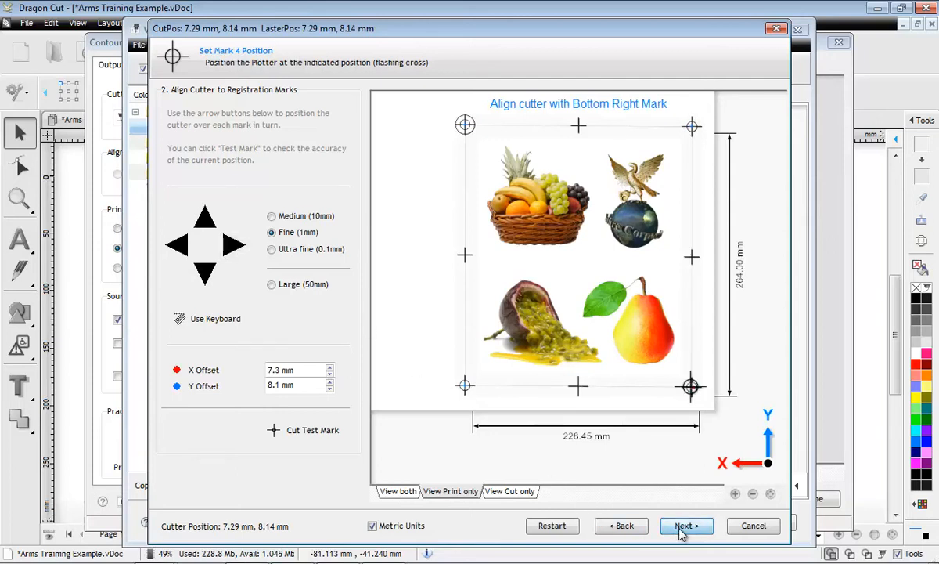
{"action": "left_click", "coordinate": [685, 525]}
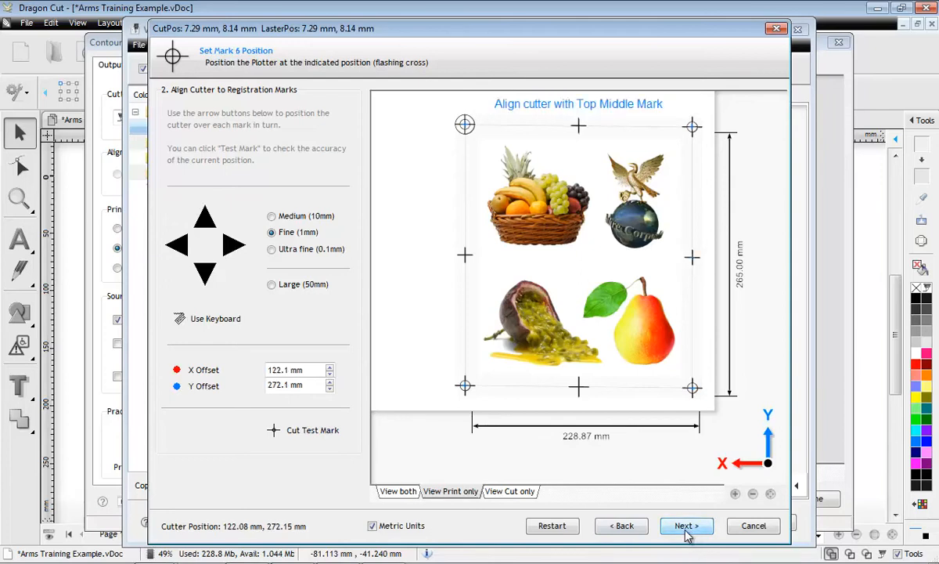
{"action": "left_click", "coordinate": [685, 525]}
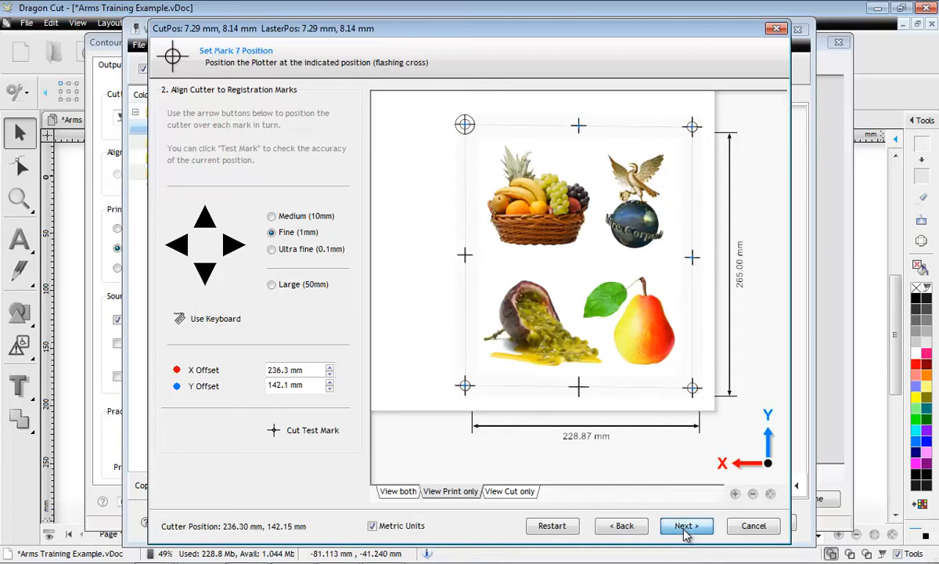
{"action": "left_click", "coordinate": [686, 526]}
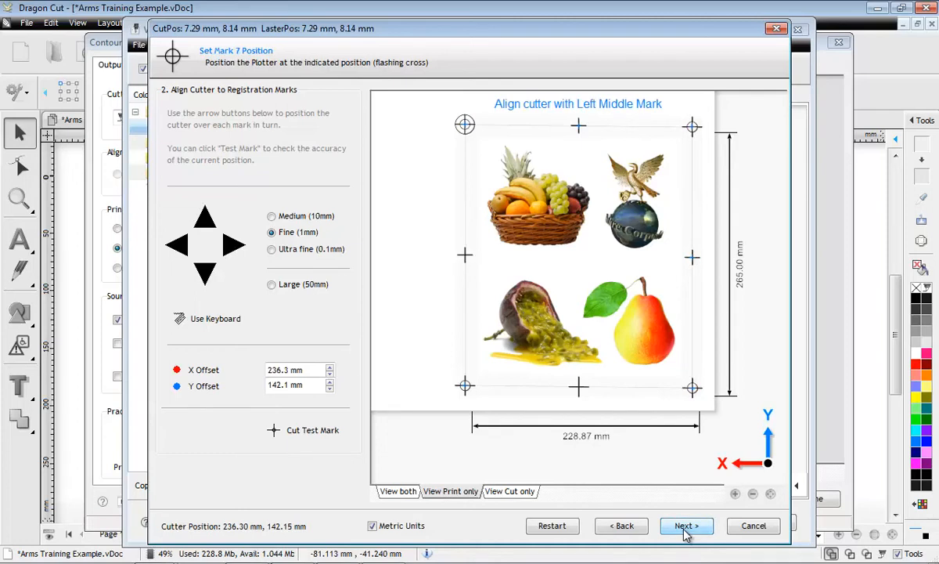
{"action": "left_click", "coordinate": [686, 525]}
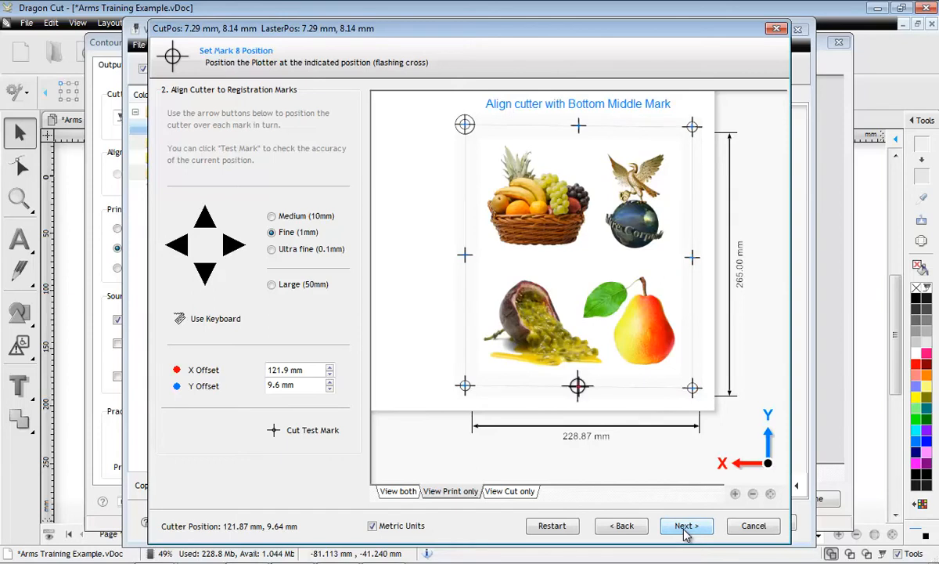
{"action": "left_click", "coordinate": [686, 525]}
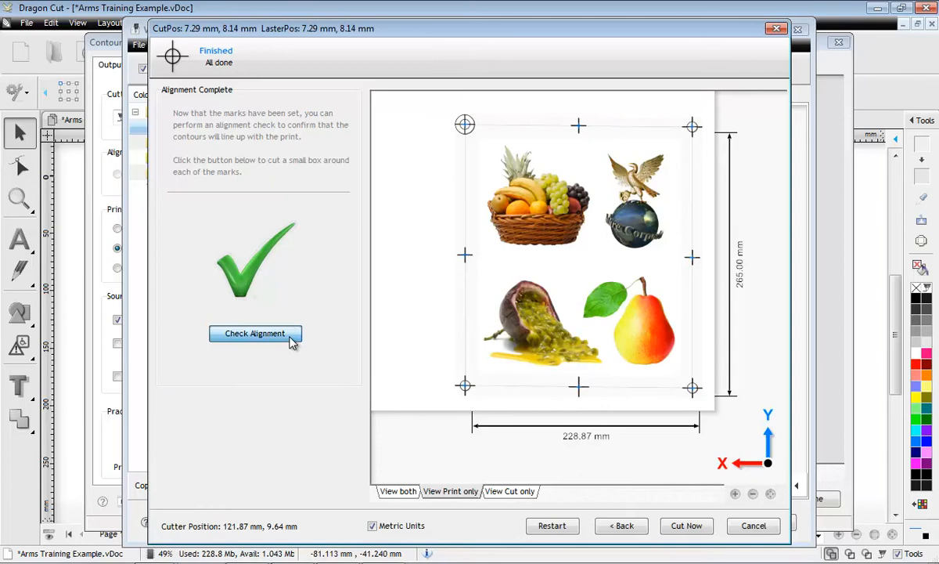
{"action": "mouse_move", "coordinate": [443, 319]}
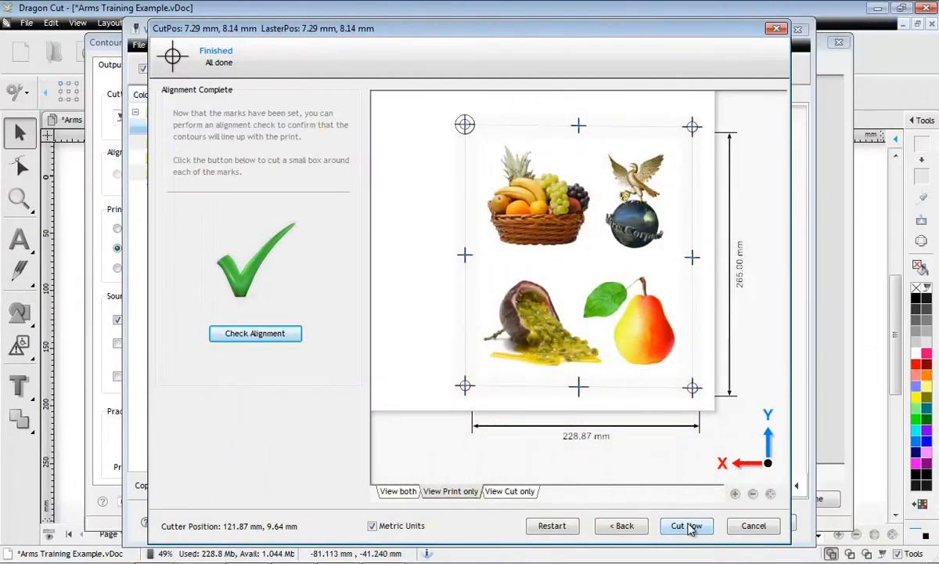
- Cut Now and confirm Proceed with Cutting in Vinyl Spooler
{"action": "left_click", "coordinate": [687, 525]}
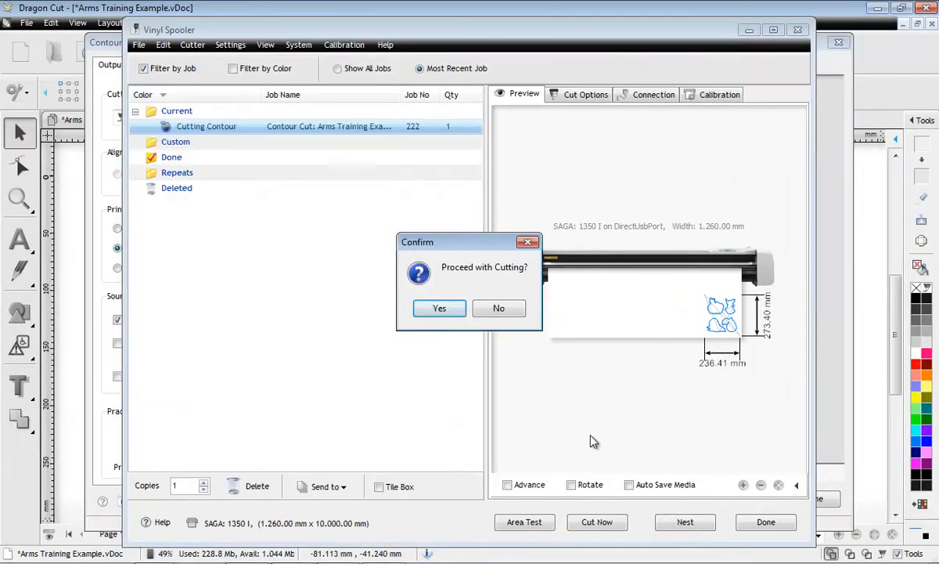
{"action": "left_click", "coordinate": [440, 307]}
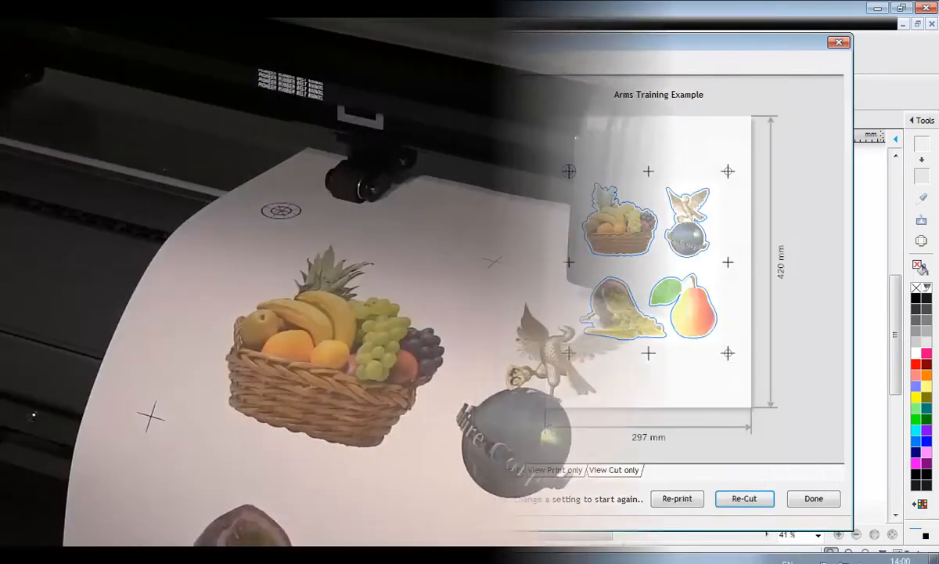